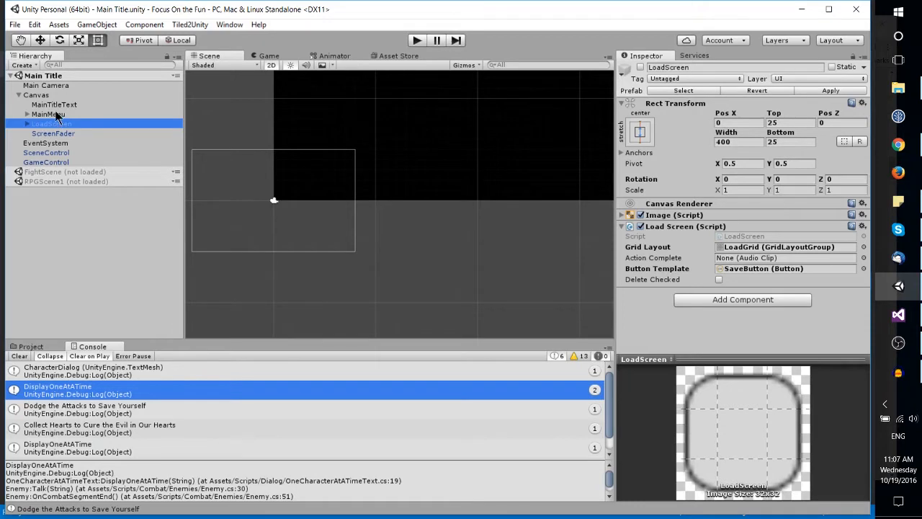
Select MainTitleText to show its Audio Source with the bah clip
click(54, 104)
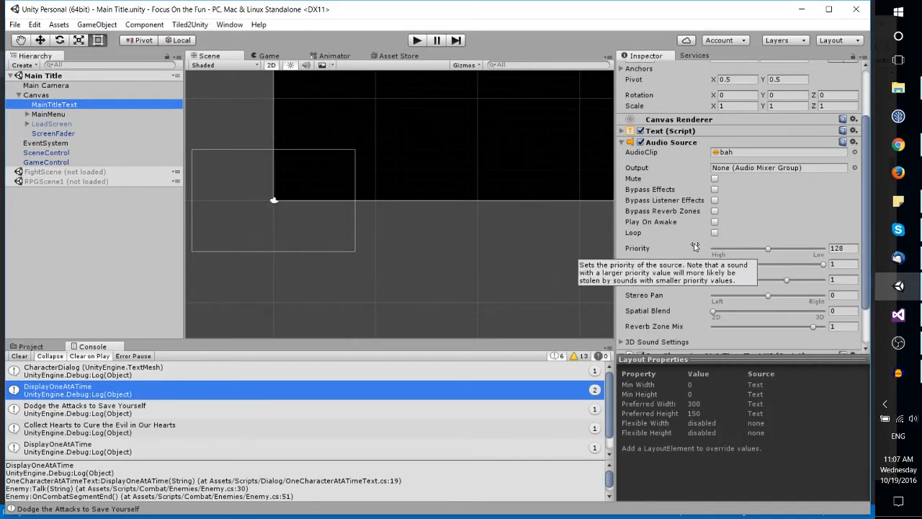
mouse_move(684, 167)
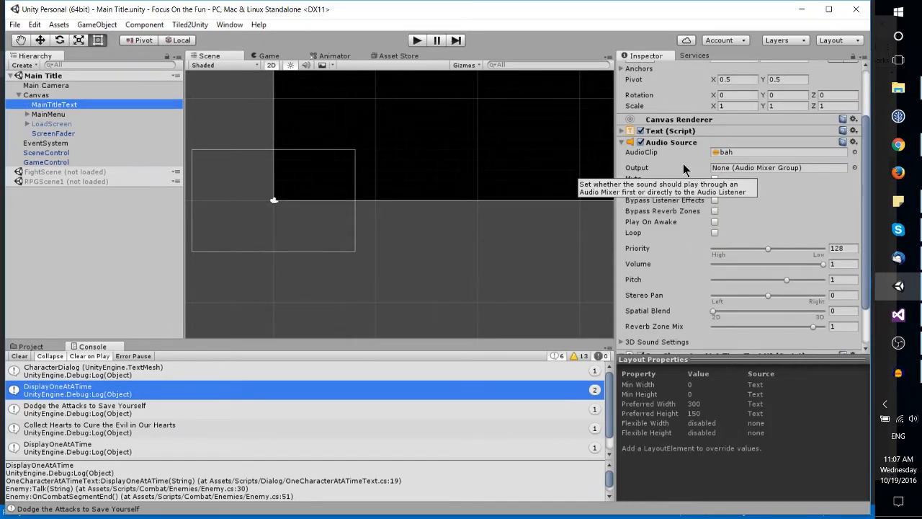
mouse_move(496, 182)
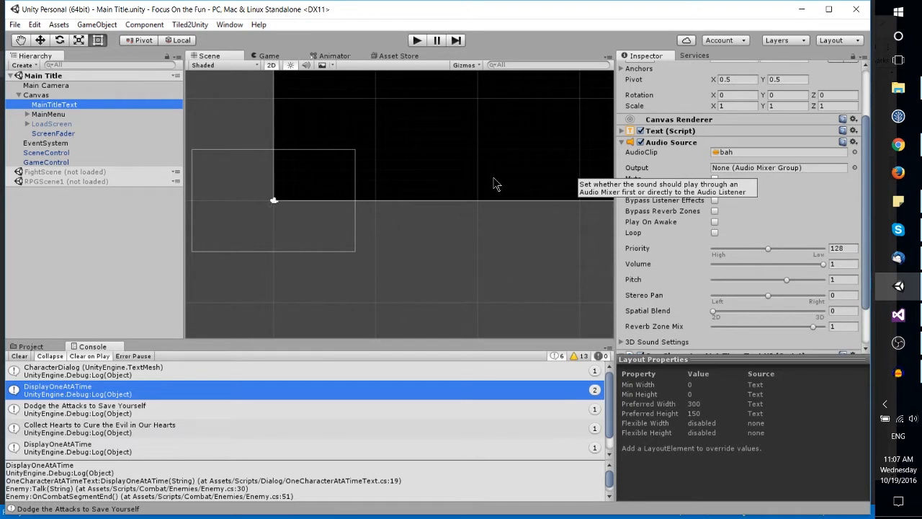
mouse_move(672, 169)
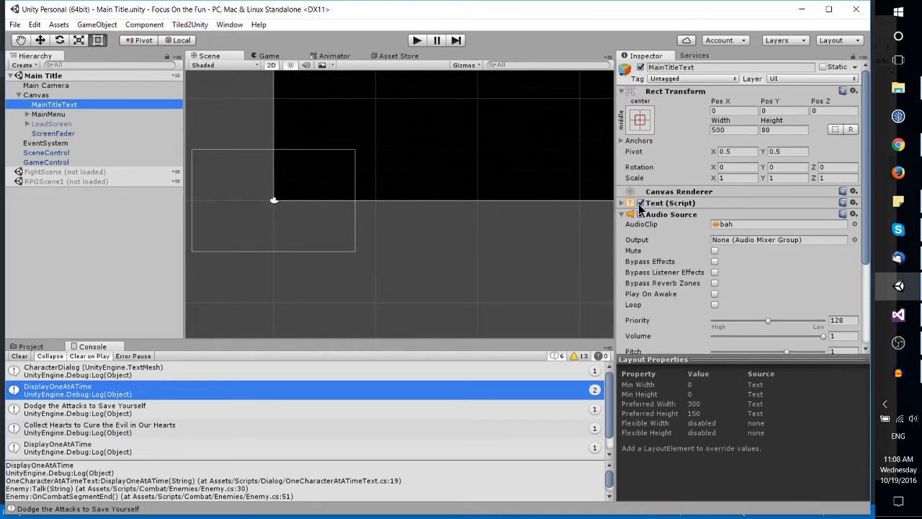
scroll(down, 3)
text(audio)
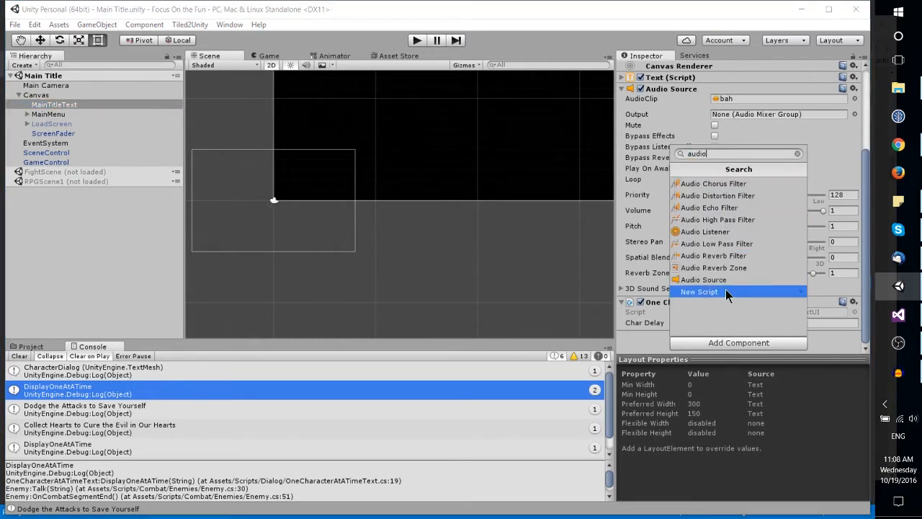
mouse_move(704, 279)
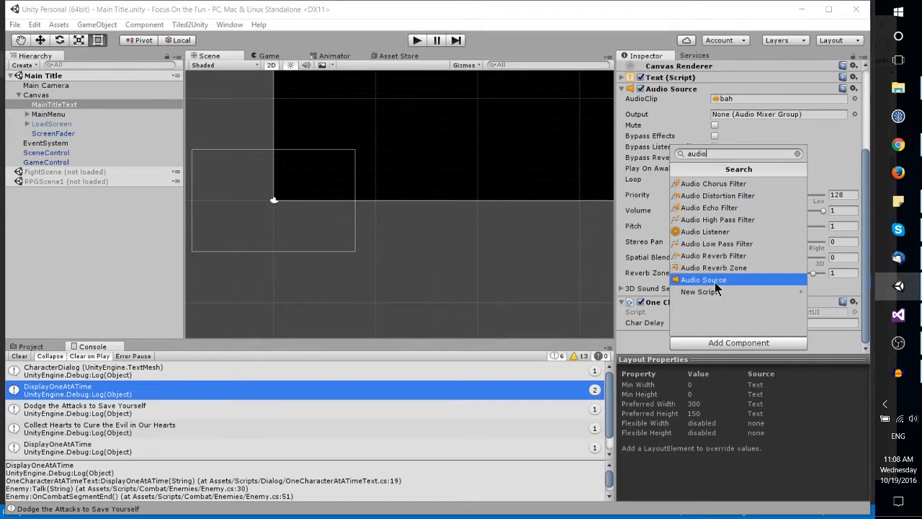
click(704, 280)
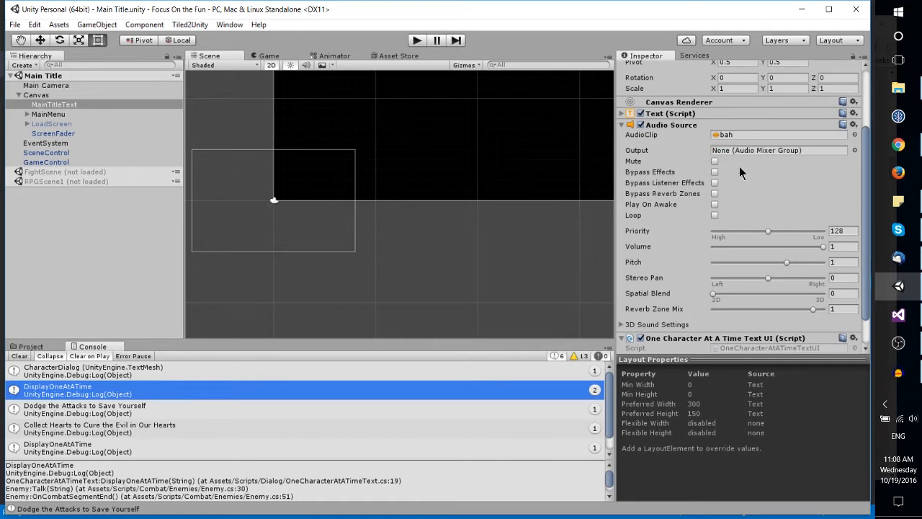
mouse_move(726, 208)
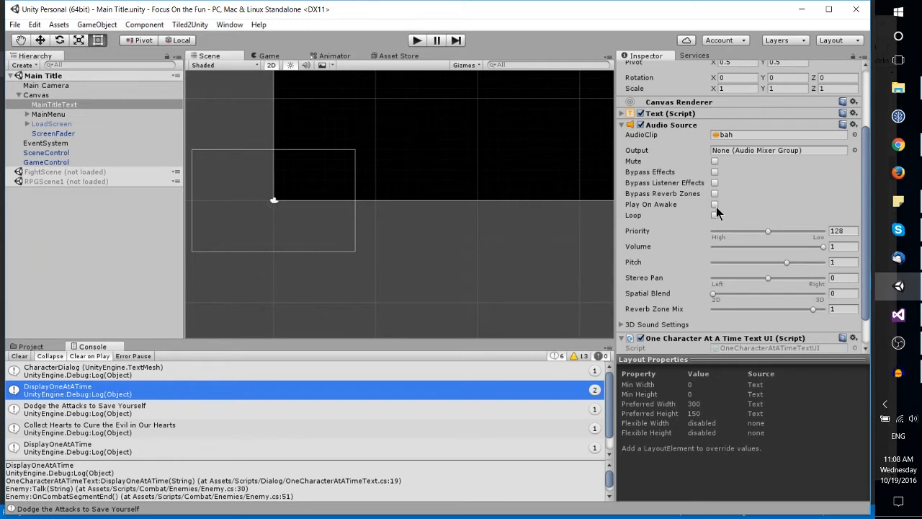
mouse_move(724, 202)
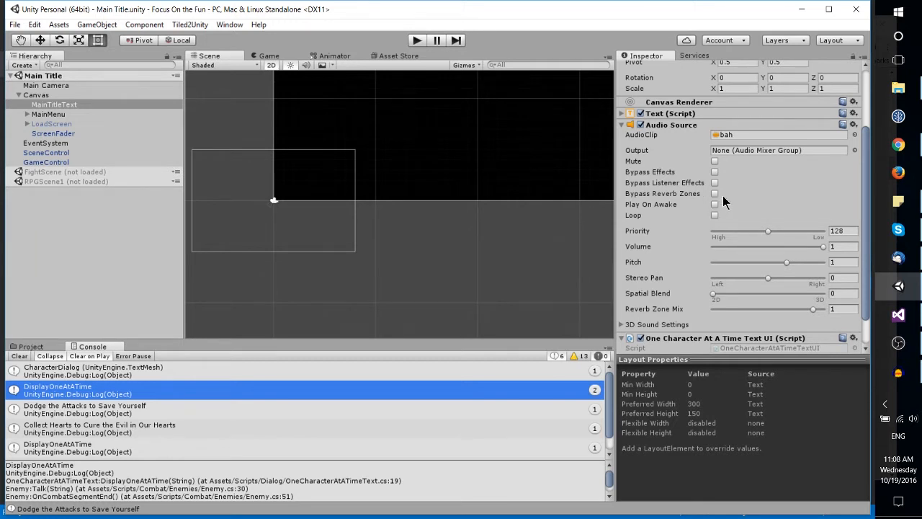
mouse_move(707, 221)
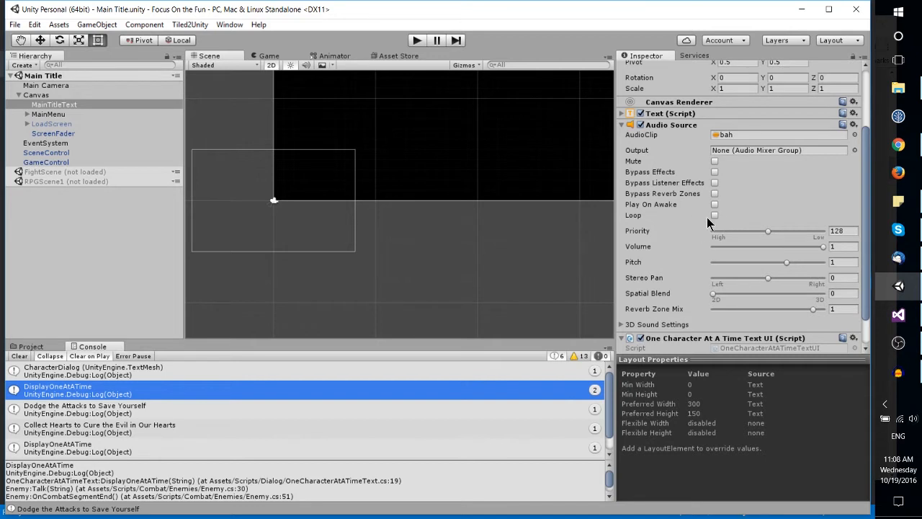
mouse_move(713, 215)
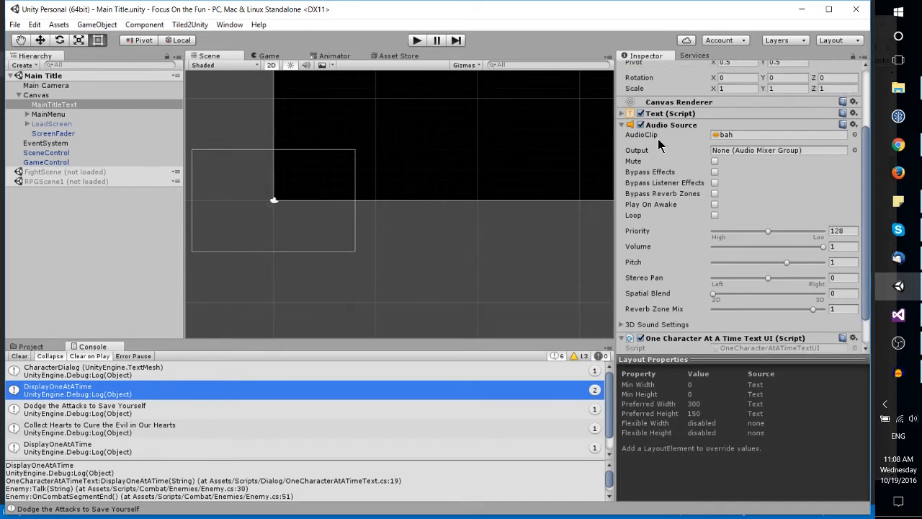
mouse_move(680, 141)
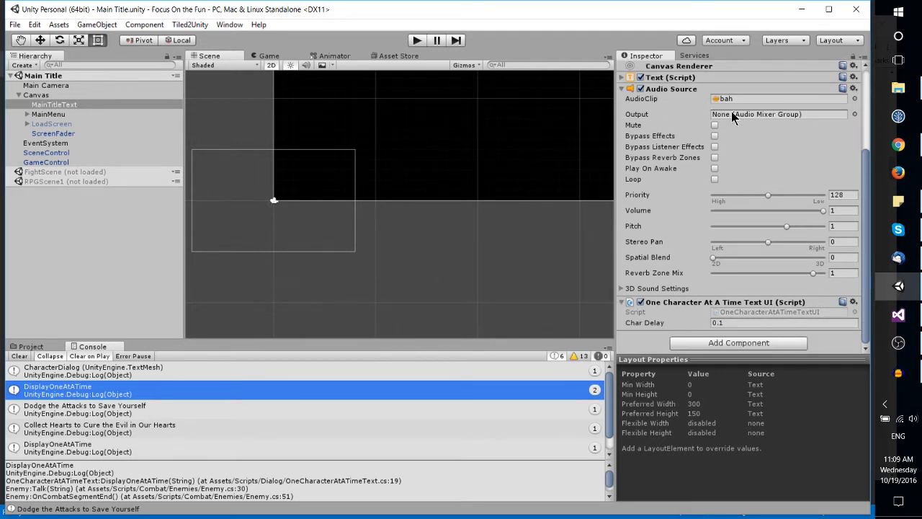
mouse_move(695, 128)
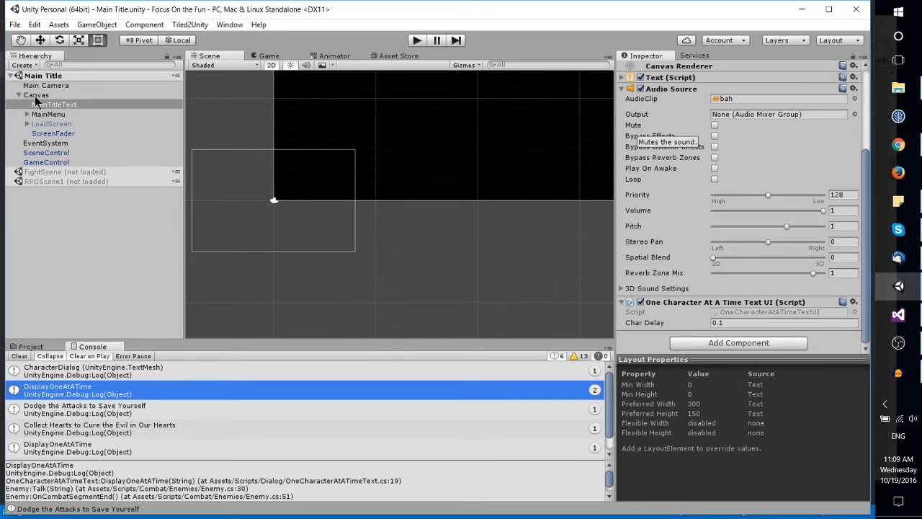
Select MainMenu, then LoadScreen, and expand LoadScreen to show Scroll View and CloseWindowButton
click(48, 114)
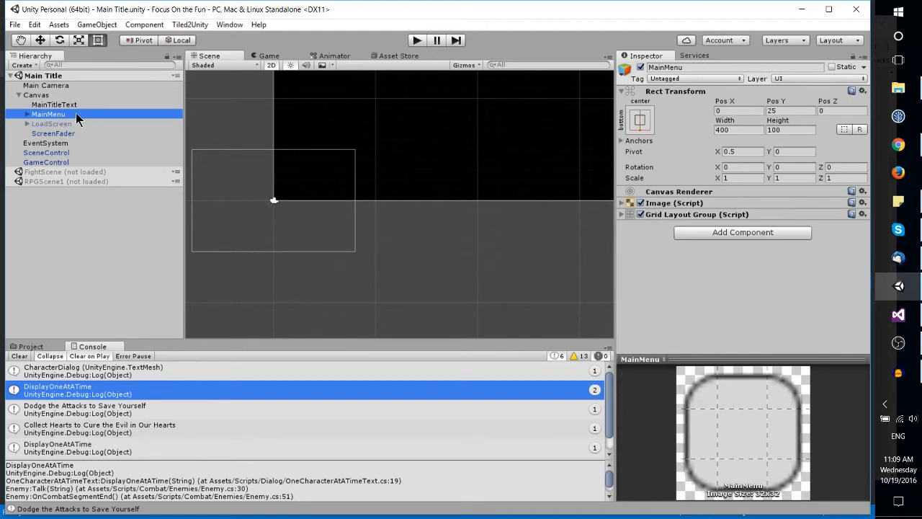
click(51, 123)
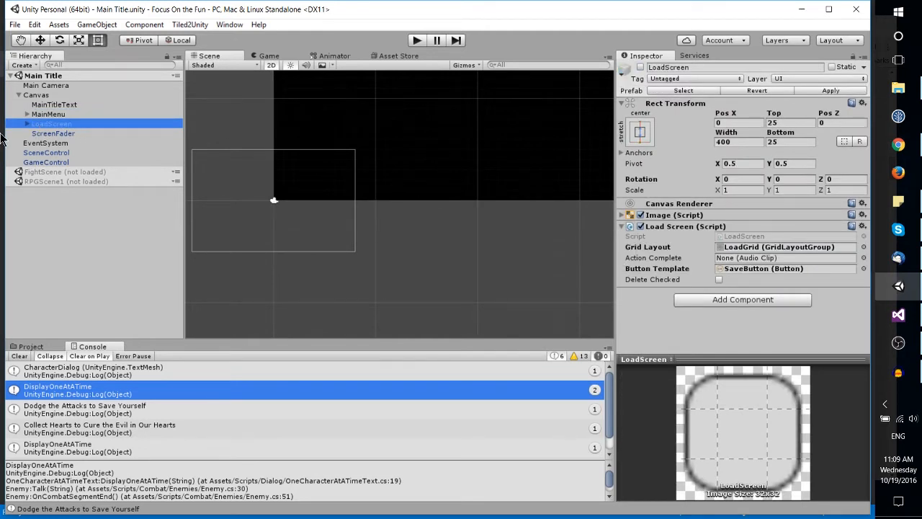
click(27, 123)
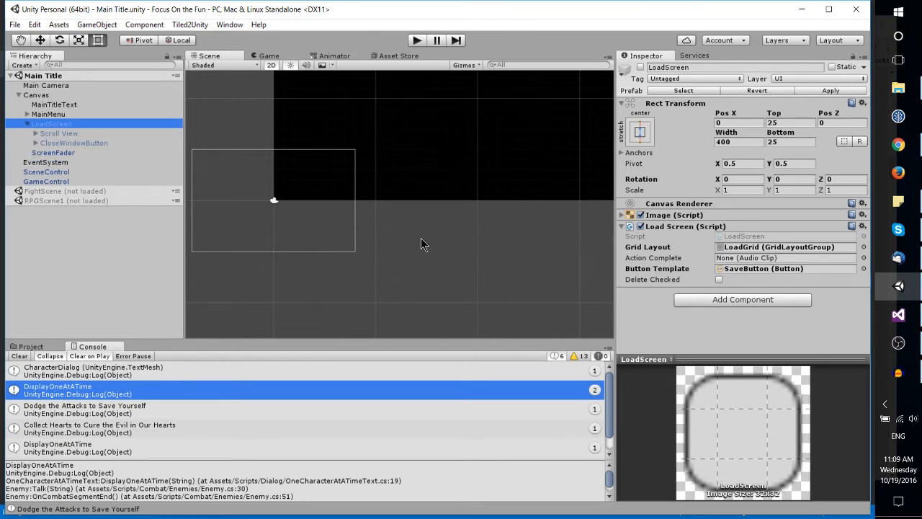
mouse_move(466, 256)
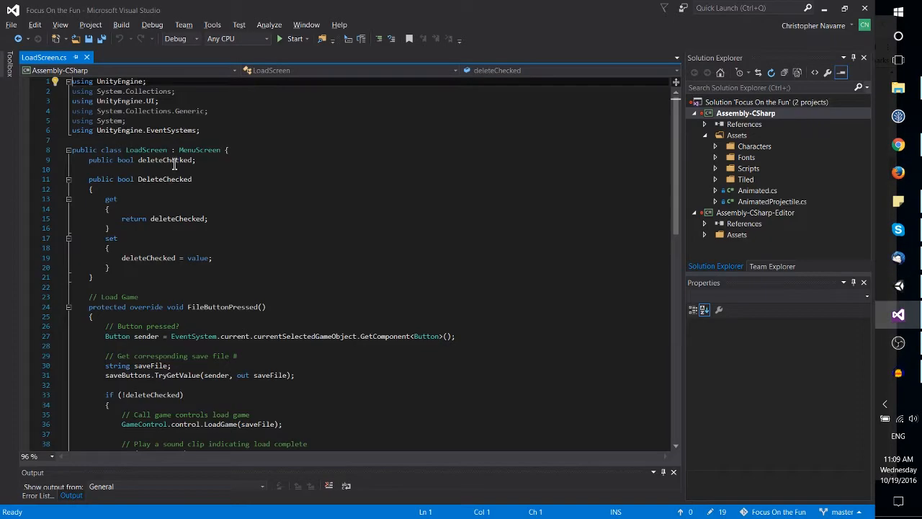
mouse_move(268, 182)
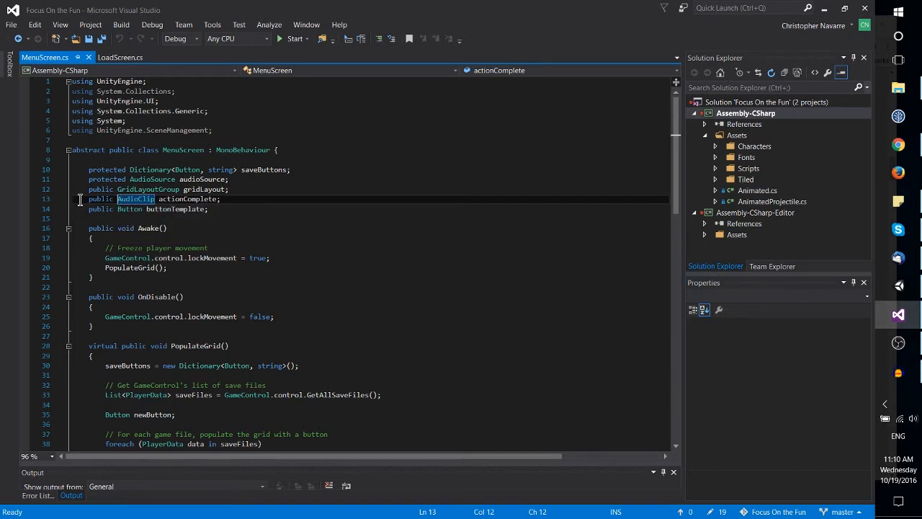
mouse_move(188, 199)
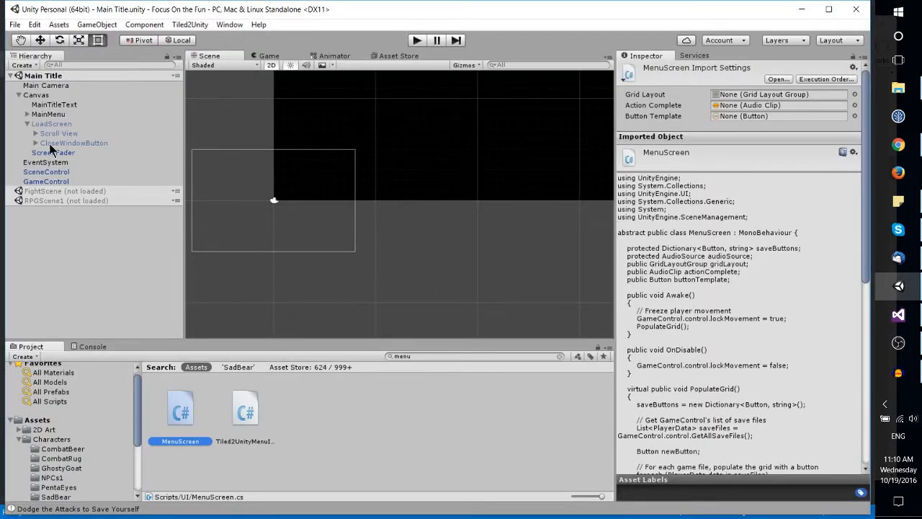
Return to MenuScreen.cs in Visual Studio
click(52, 123)
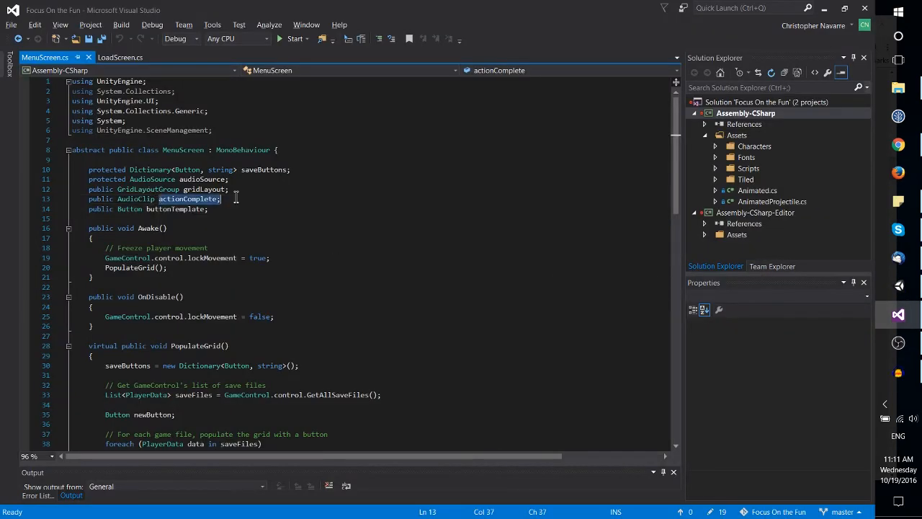
click(198, 199)
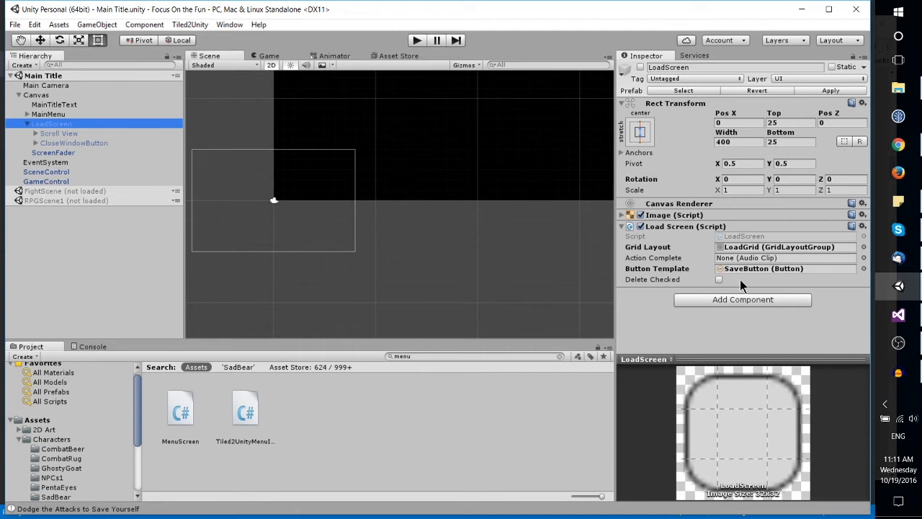
mouse_move(728, 252)
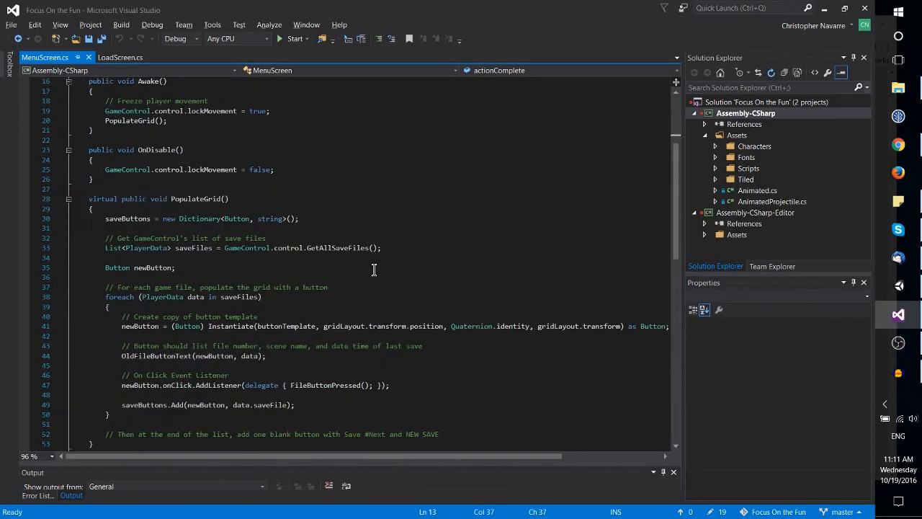
Add audioSource.Play(); to MenuScreen's Awake method
scroll(down, 3)
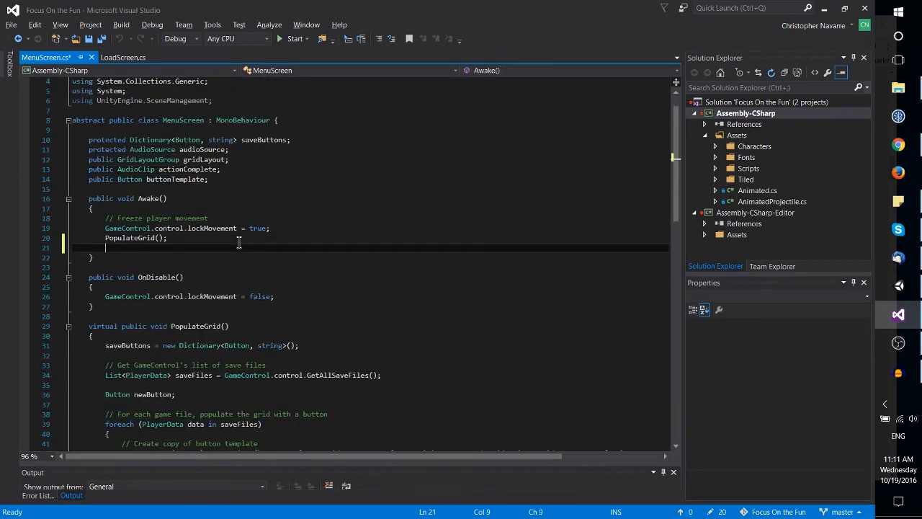
text(audi)
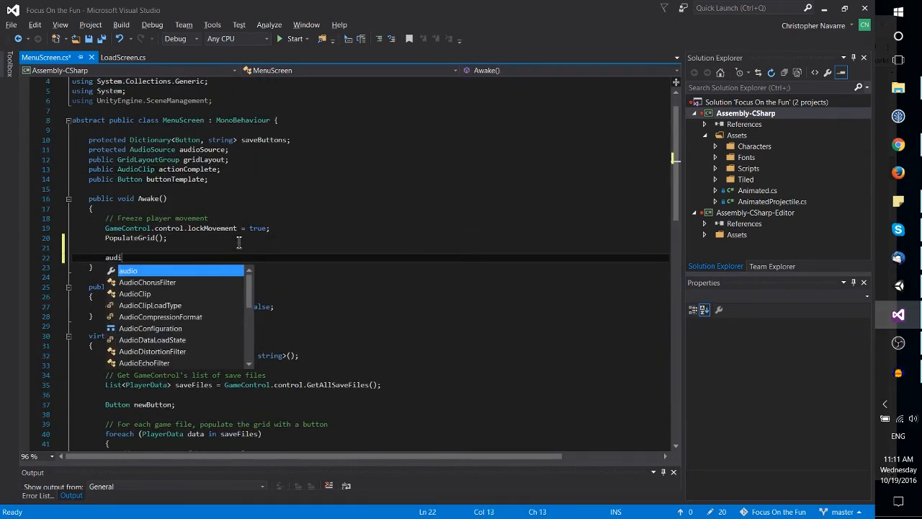
text(oSource.)
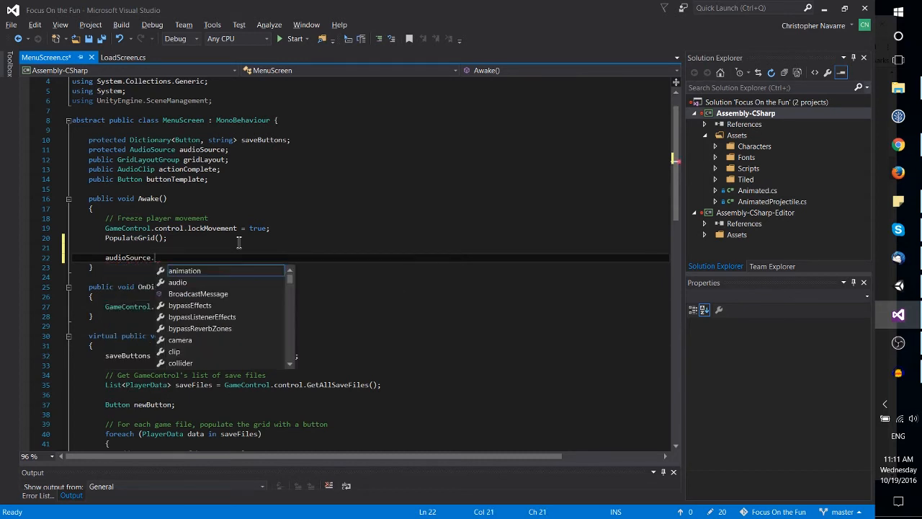
mouse_move(185, 270)
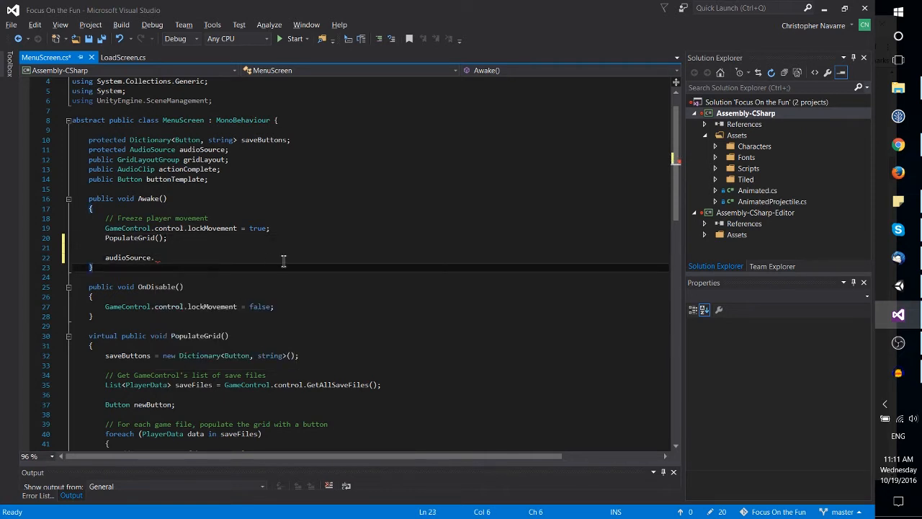
key(Backspace)
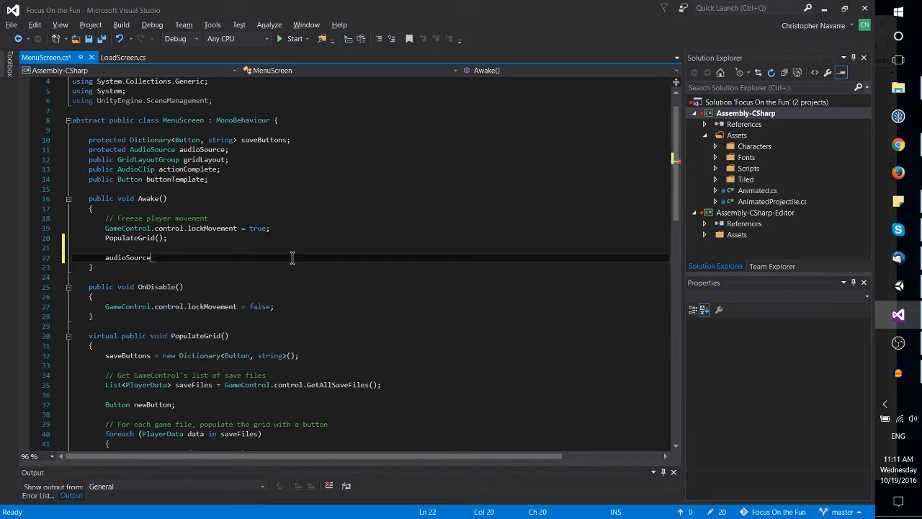
text(.Play)
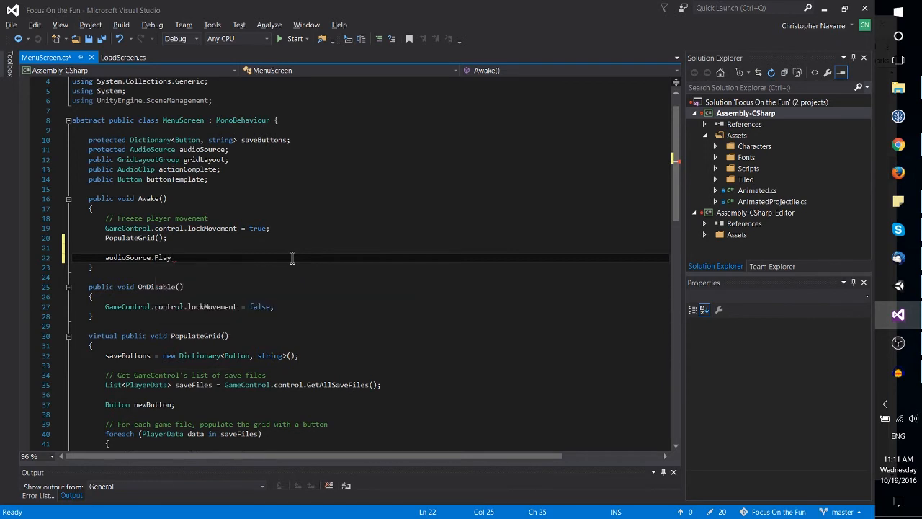
text(();)
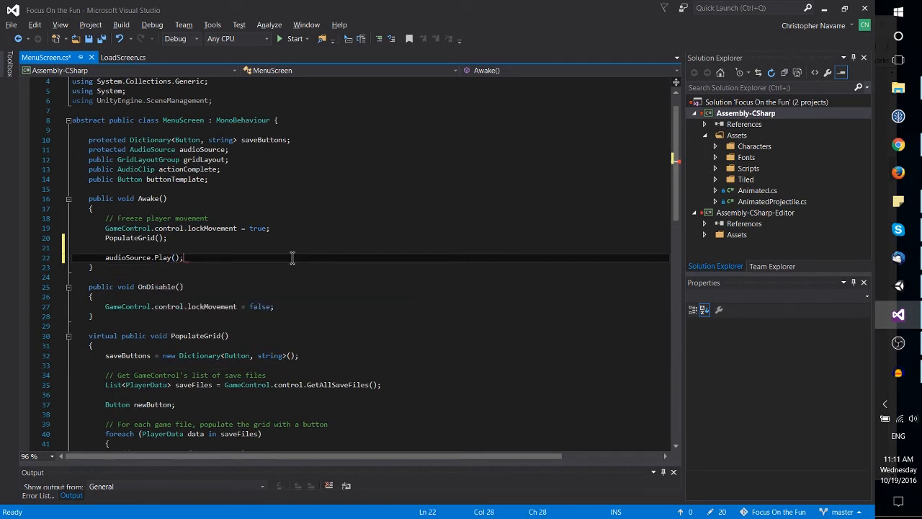
Begin the audioSource.clip = action… assignment above the Play call
text(audi)
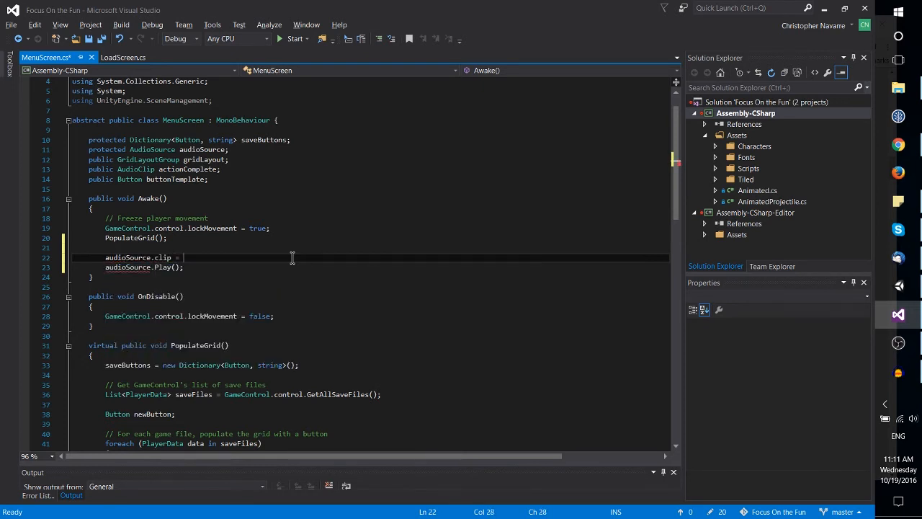
text(a)
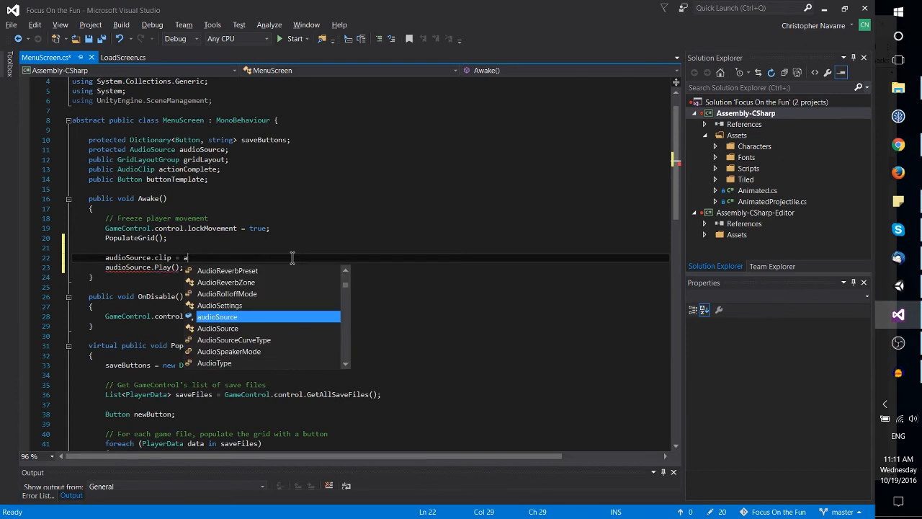
text(ction)
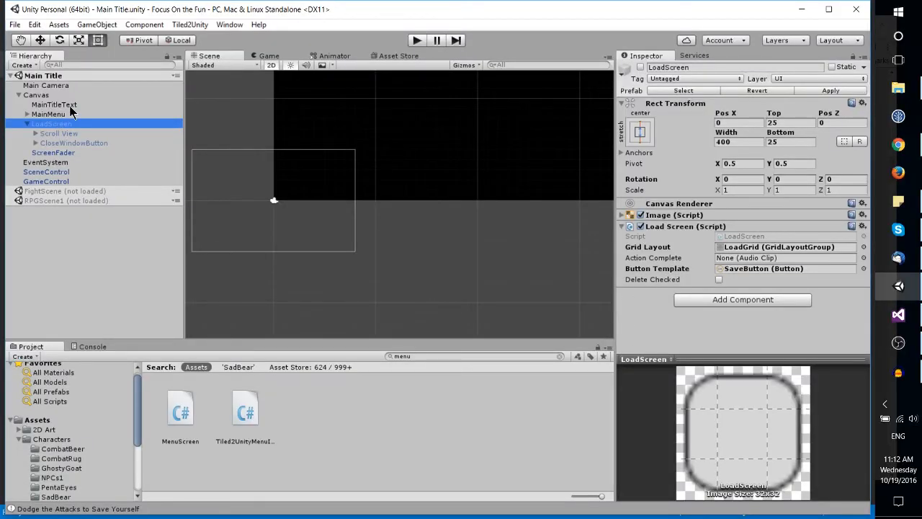
Inspect MainMenu, MainTitleText's bah Audio Source, then the Main Camera's components
click(49, 113)
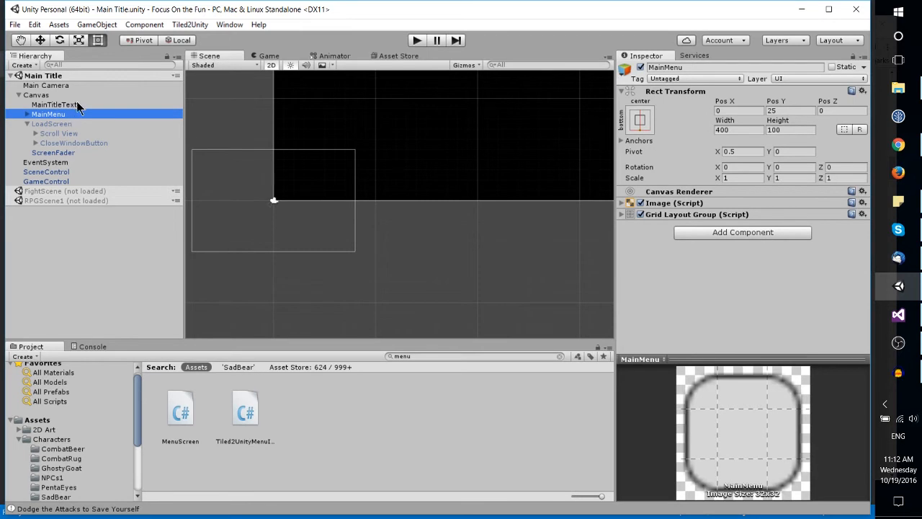
click(55, 105)
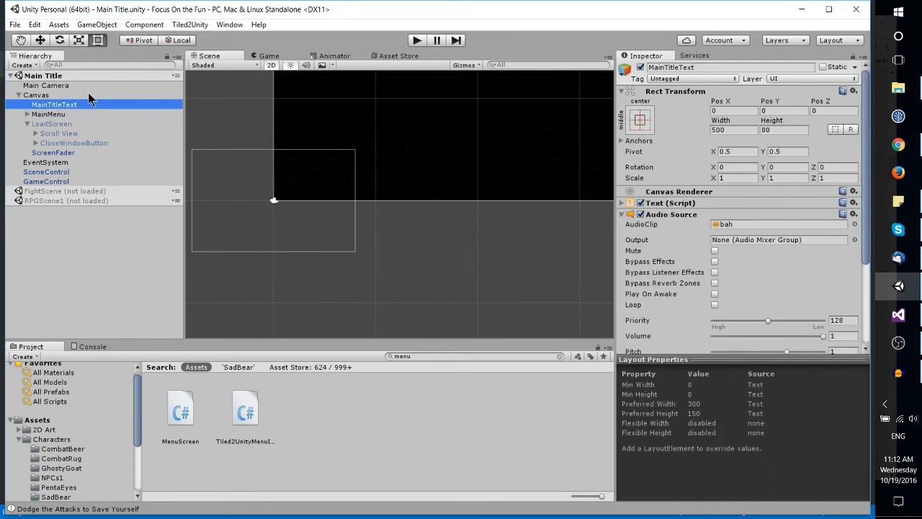
click(46, 85)
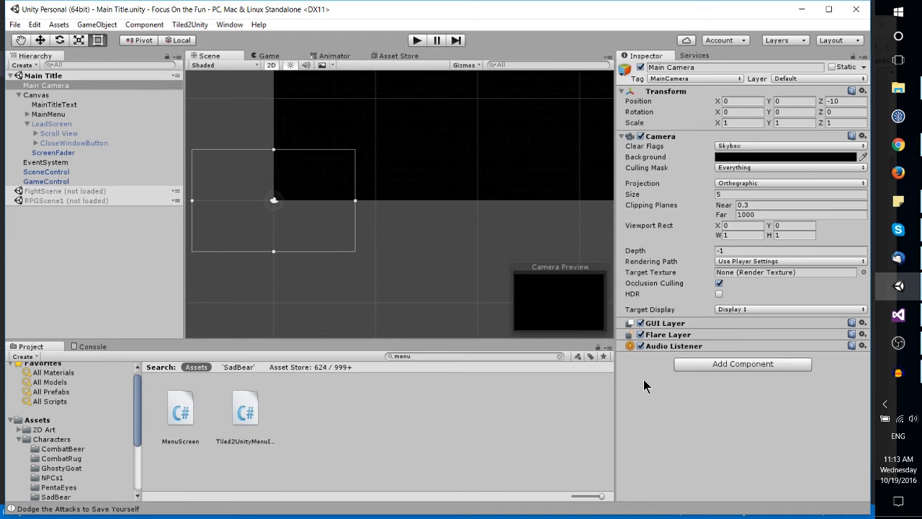
click(92, 347)
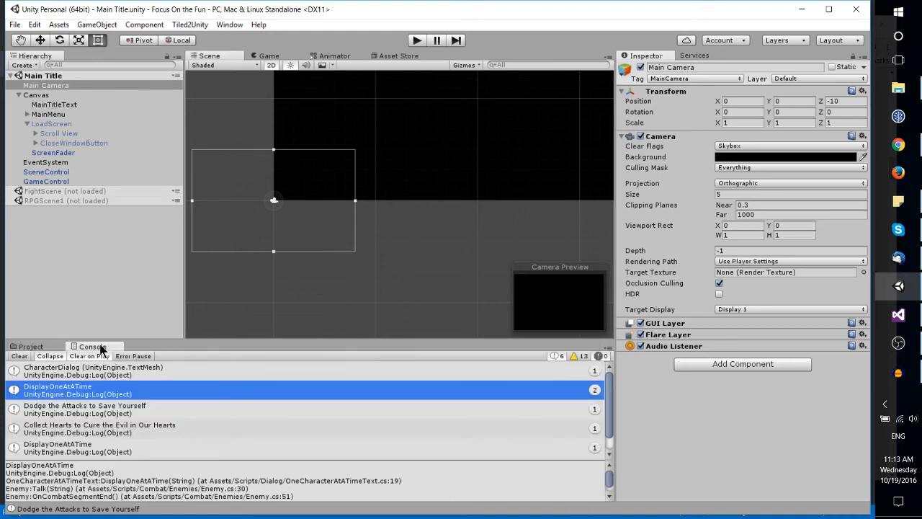
mouse_move(147, 409)
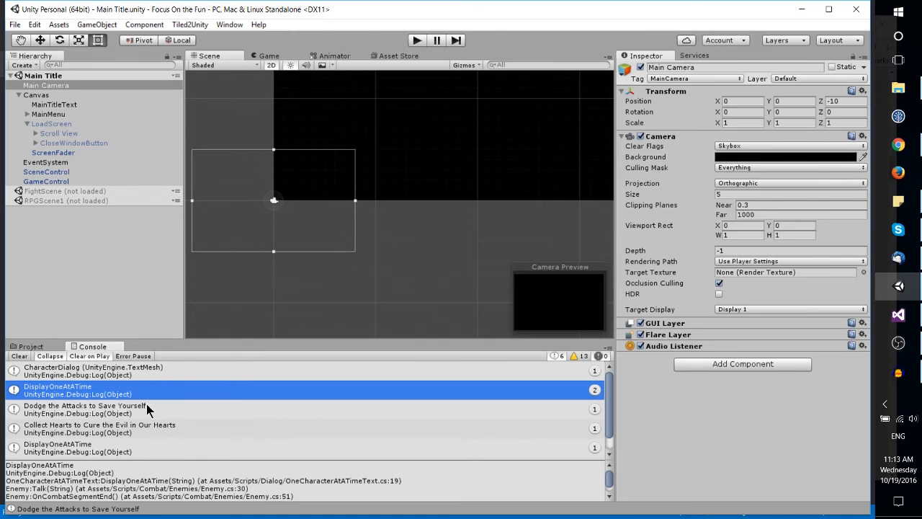
click(30, 347)
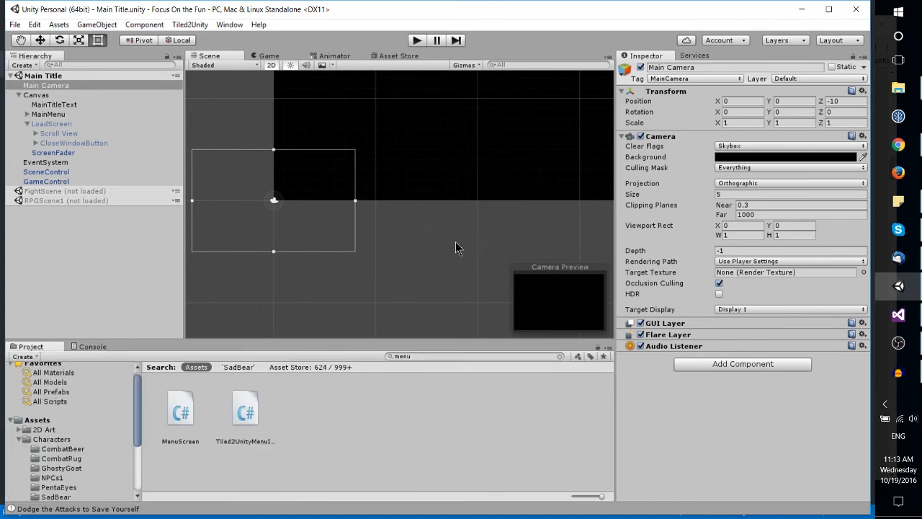
View LoadScreen's empty Action Complete slot, then MainTitleText's Audio Source and 0.1 character delay
click(52, 123)
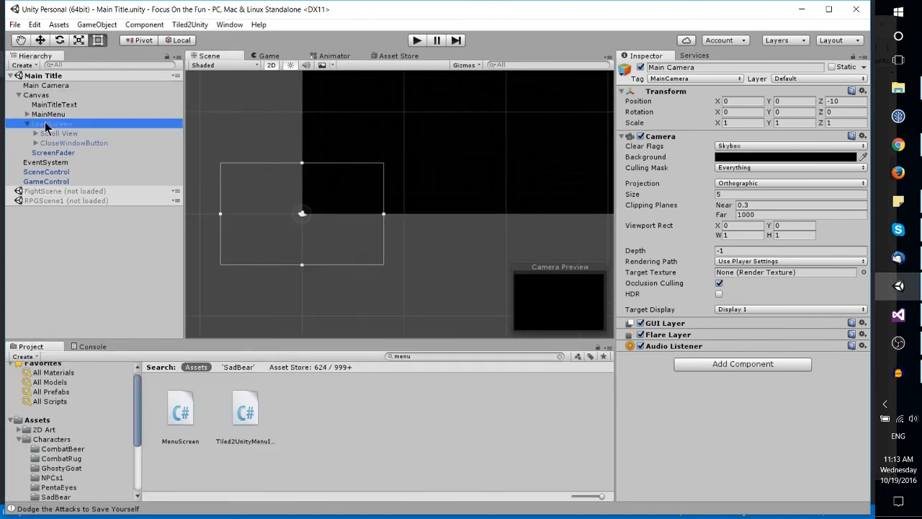
click(52, 123)
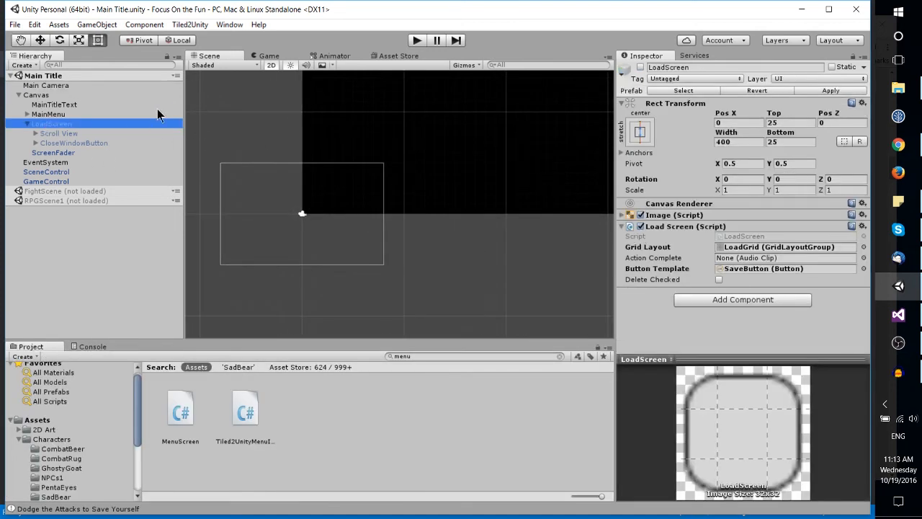
mouse_move(777, 263)
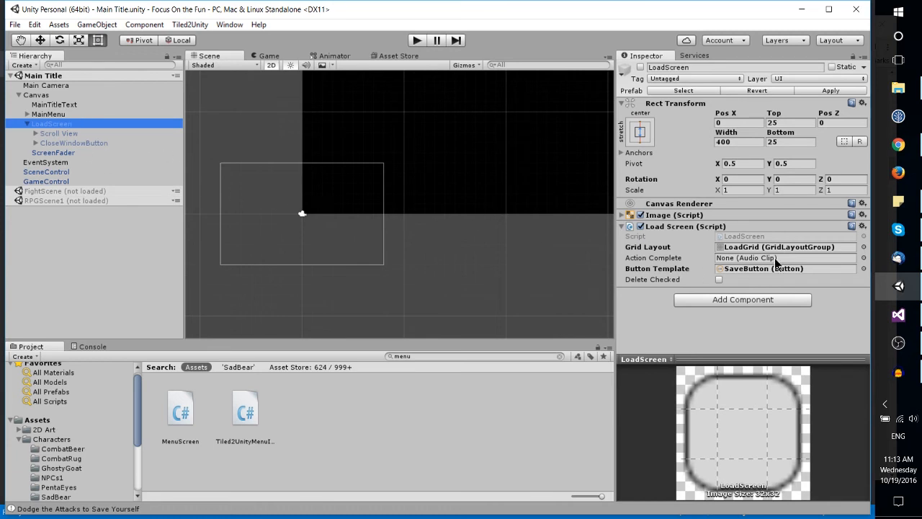
click(53, 104)
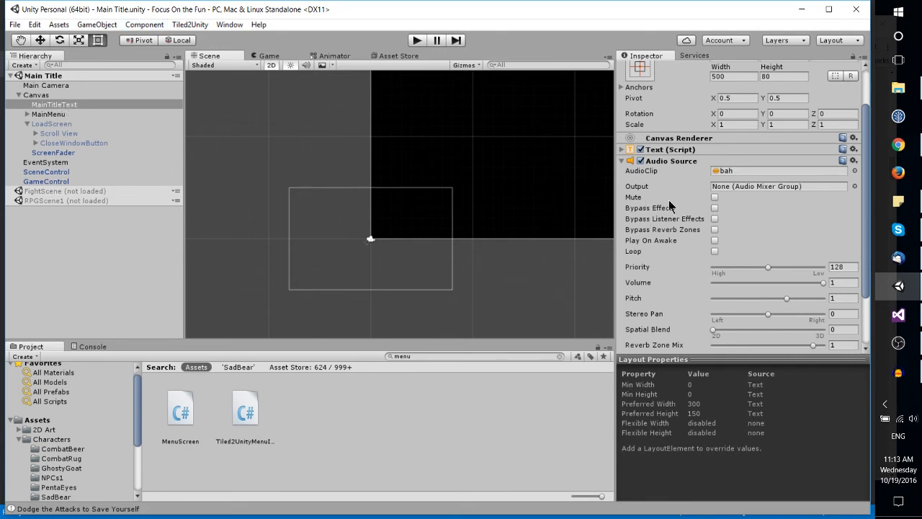
scroll(down, 3)
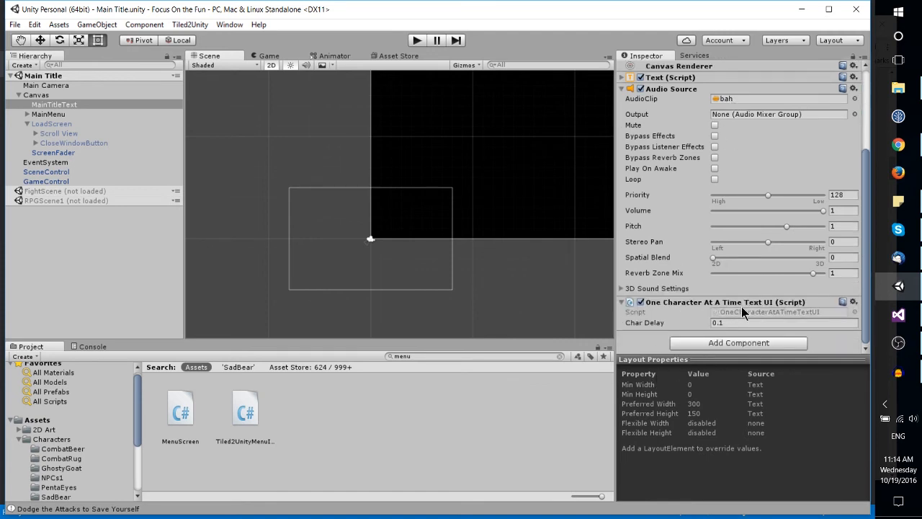
mouse_move(679, 209)
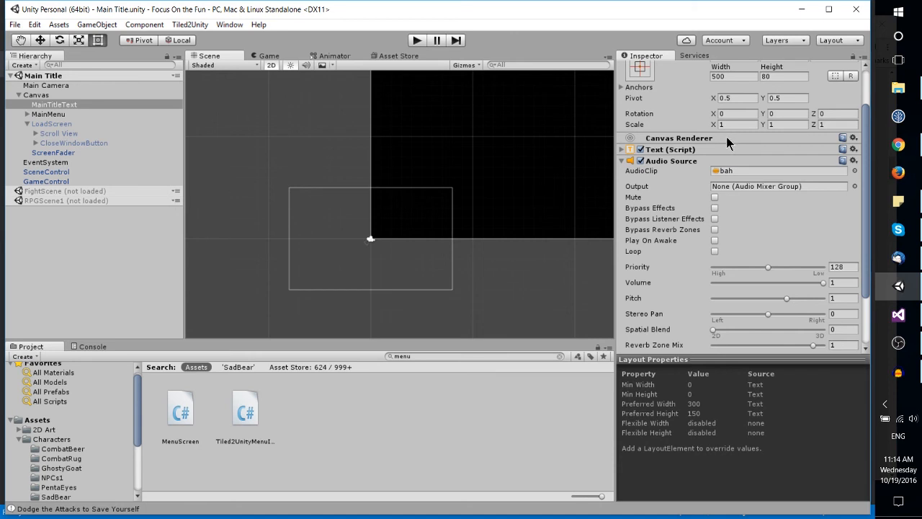
View Canvas's cave theme Audio Source playing on awake, then reselect MainTitleText
click(35, 94)
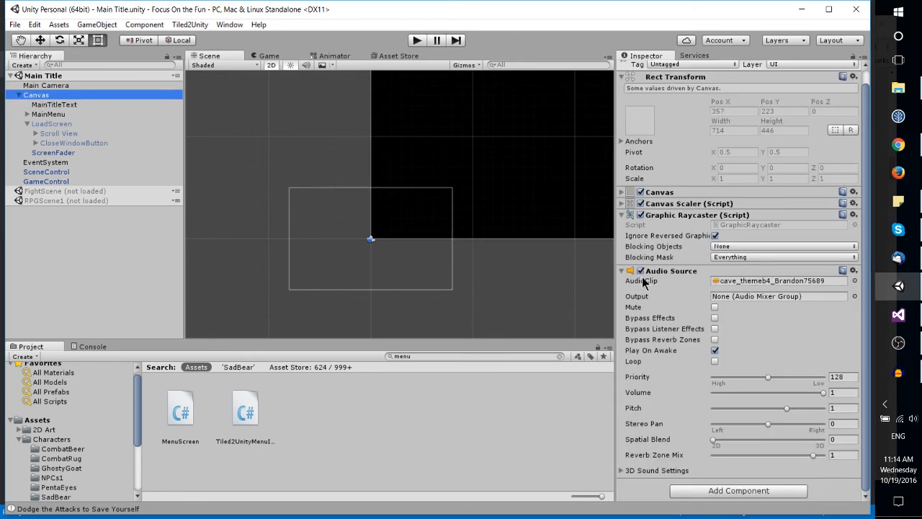
mouse_move(726, 292)
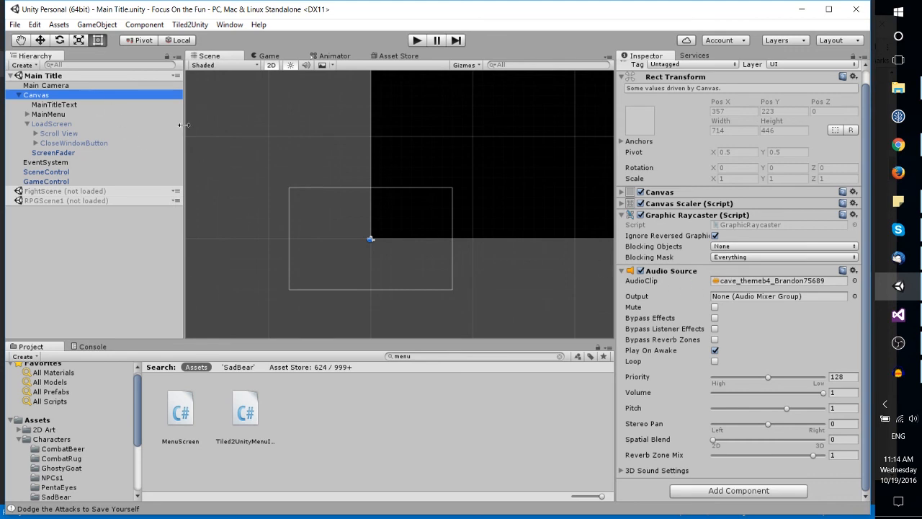
click(54, 104)
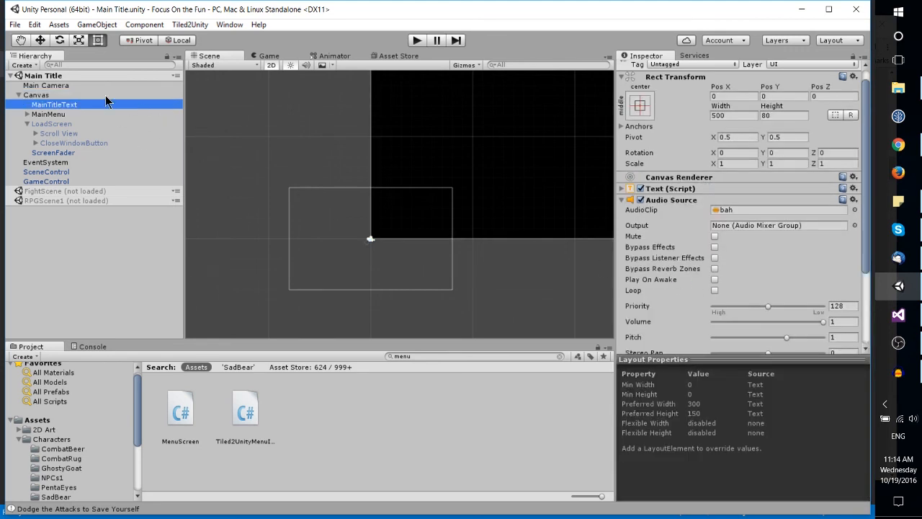
mouse_move(441, 92)
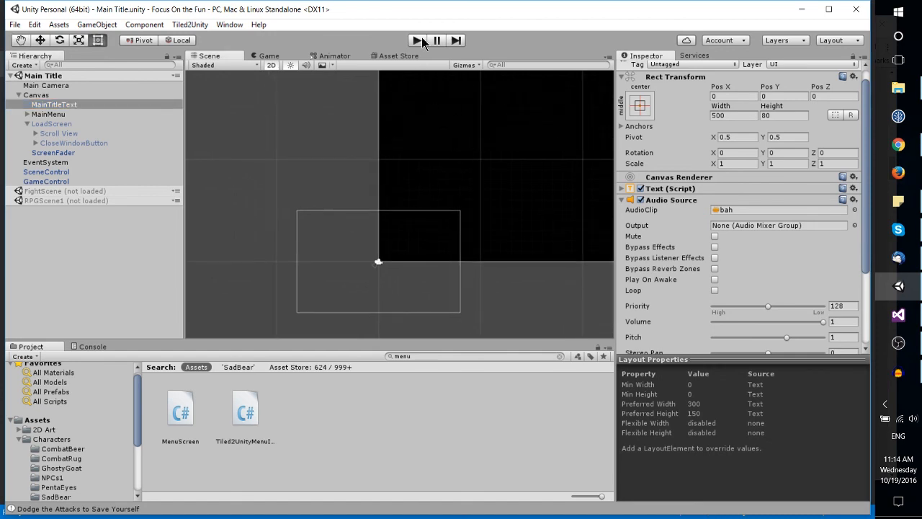
click(416, 40)
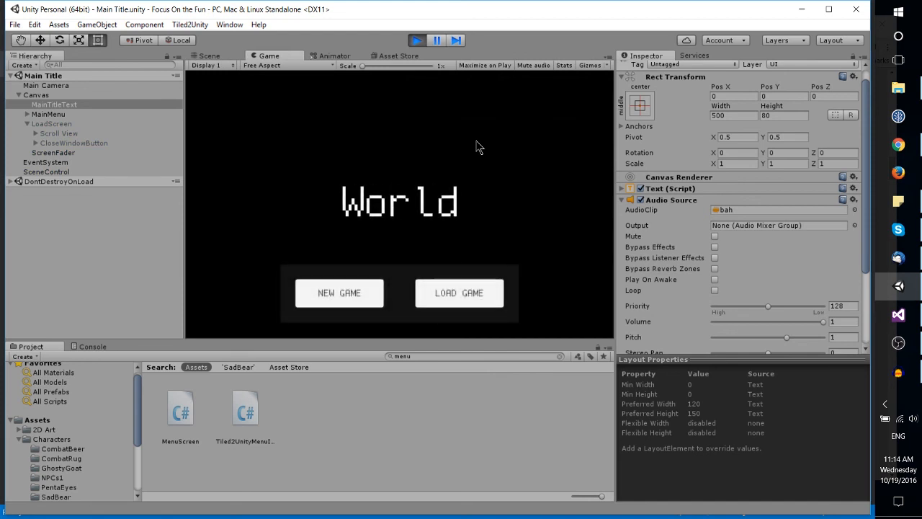
mouse_move(338, 194)
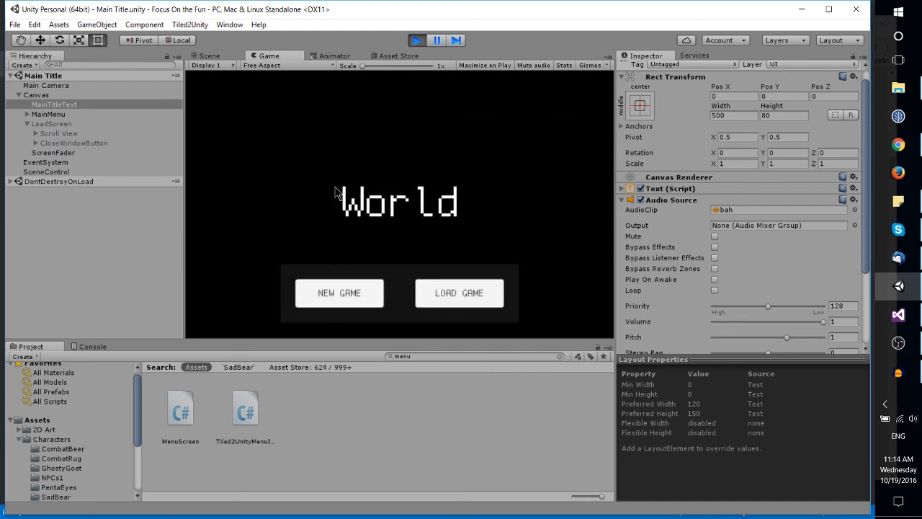
mouse_move(377, 204)
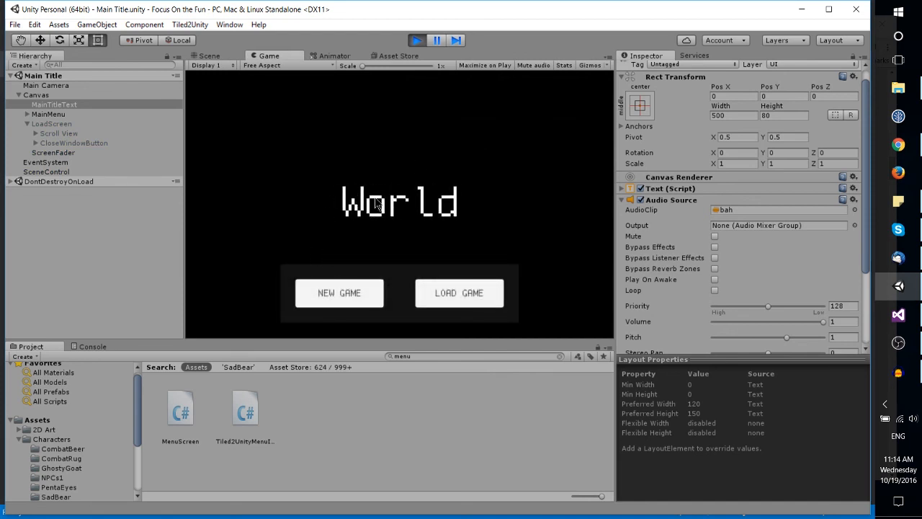
mouse_move(479, 216)
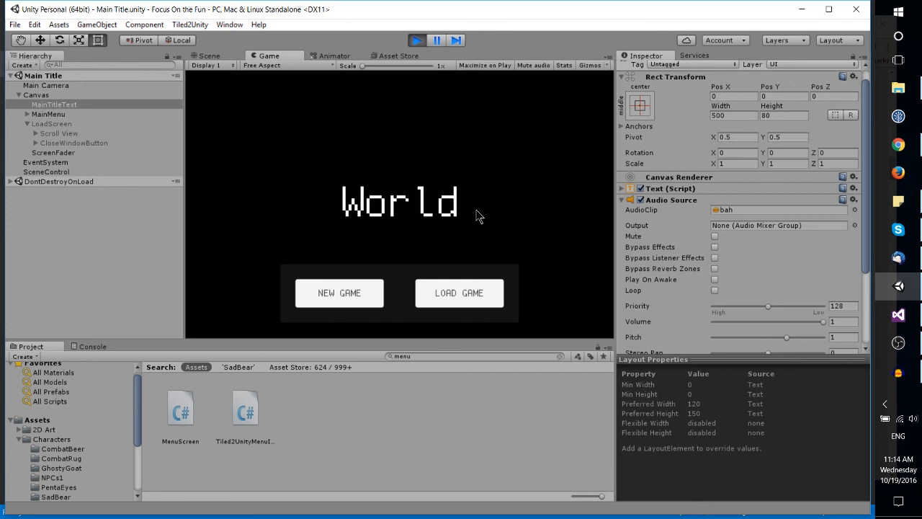
mouse_move(389, 129)
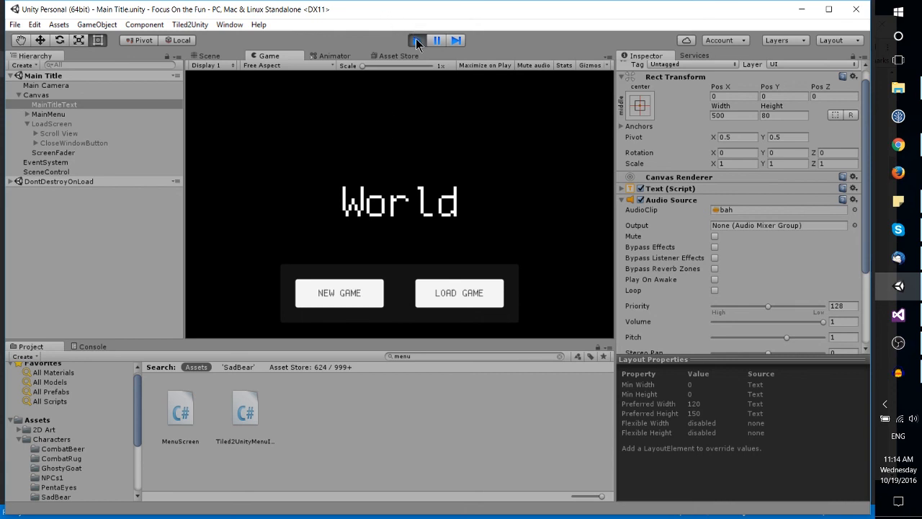
click(415, 40)
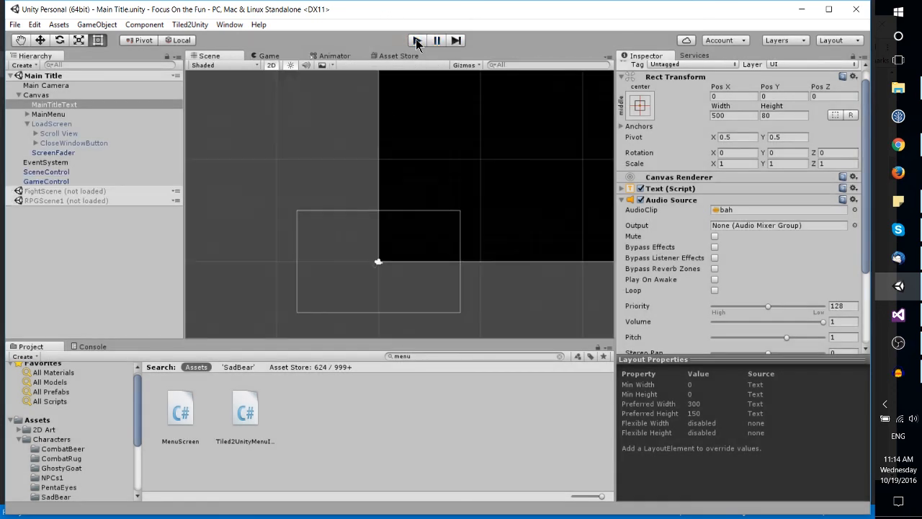